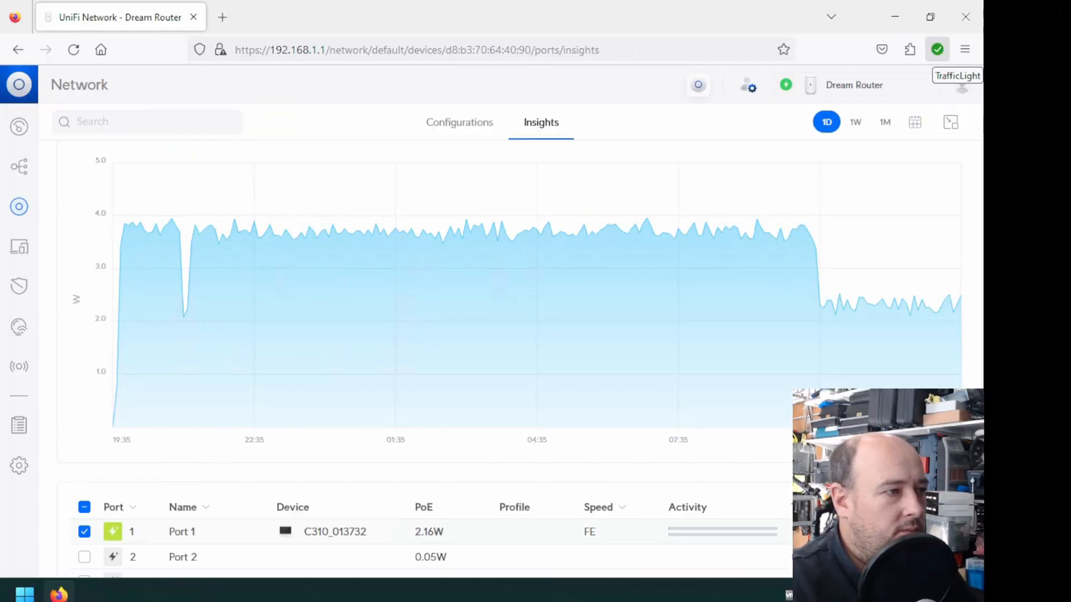
mouse_move(560, 95)
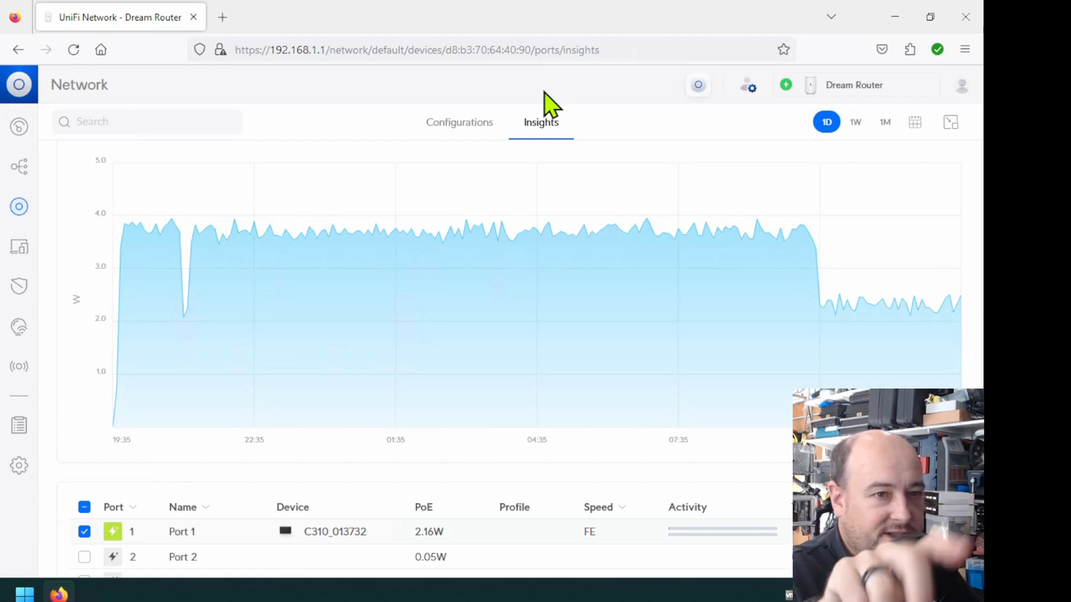
mouse_move(561, 164)
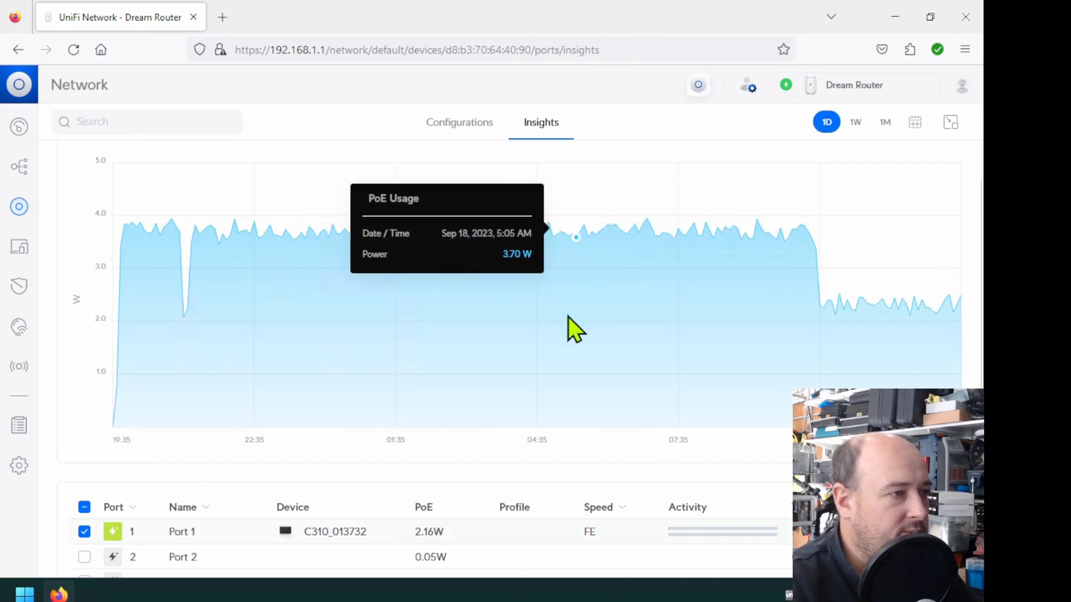
mouse_move(454, 482)
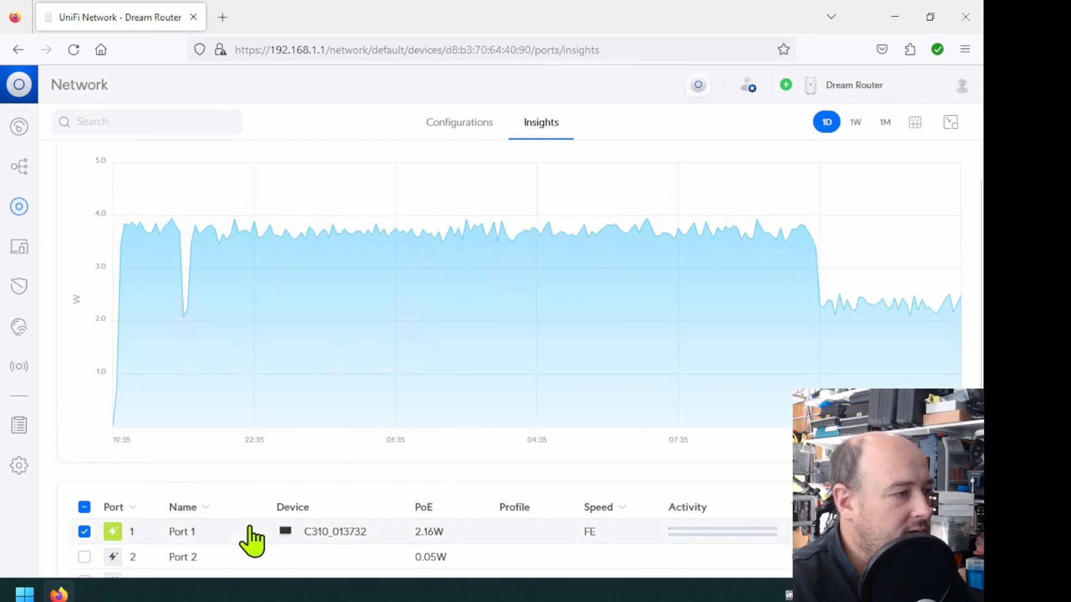
mouse_move(181, 533)
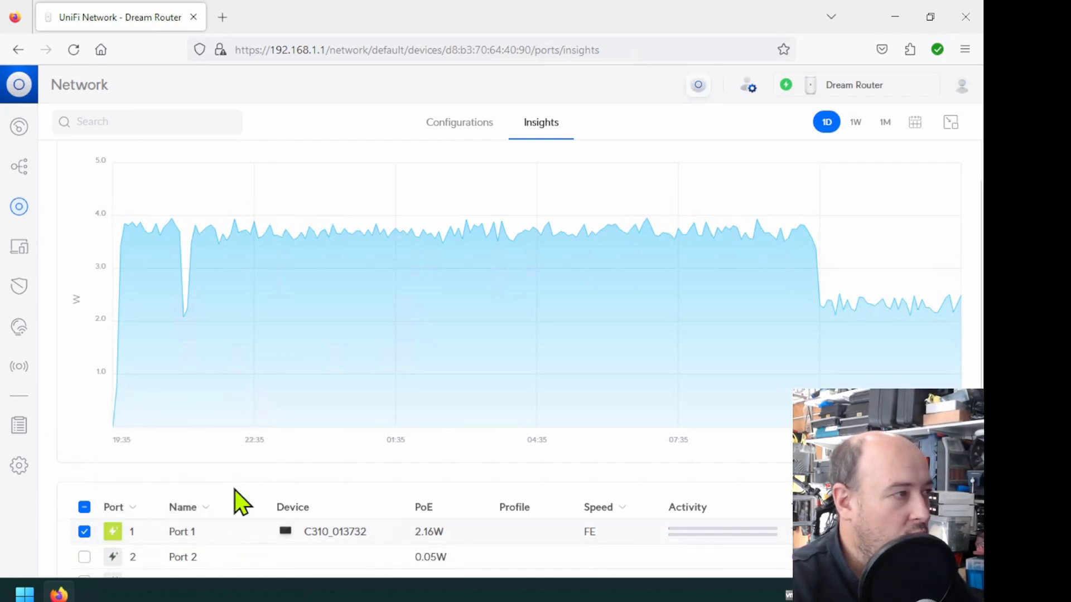
mouse_move(19, 85)
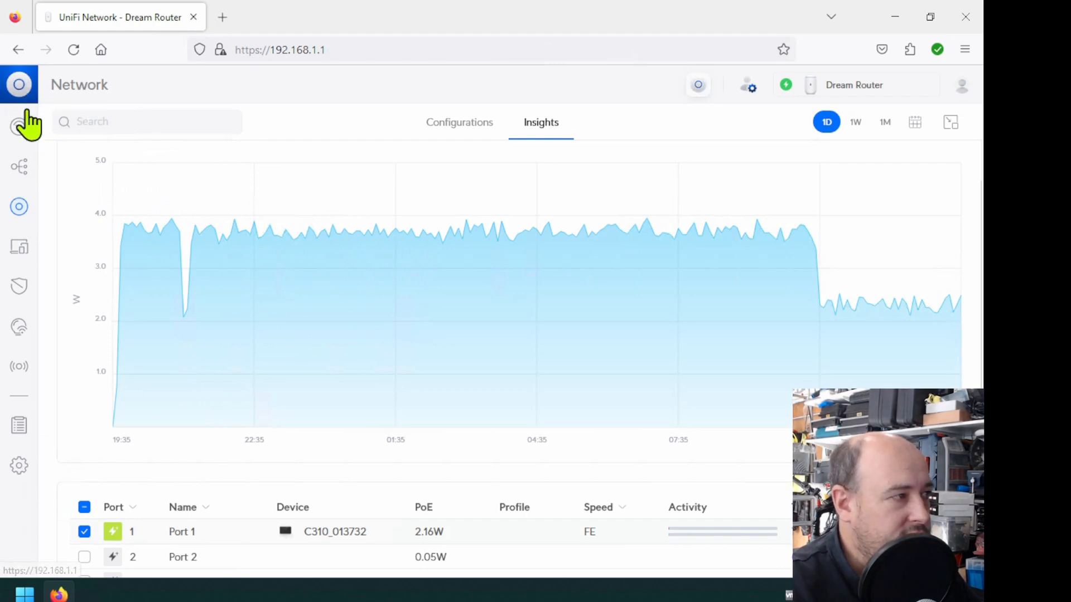
click(19, 84)
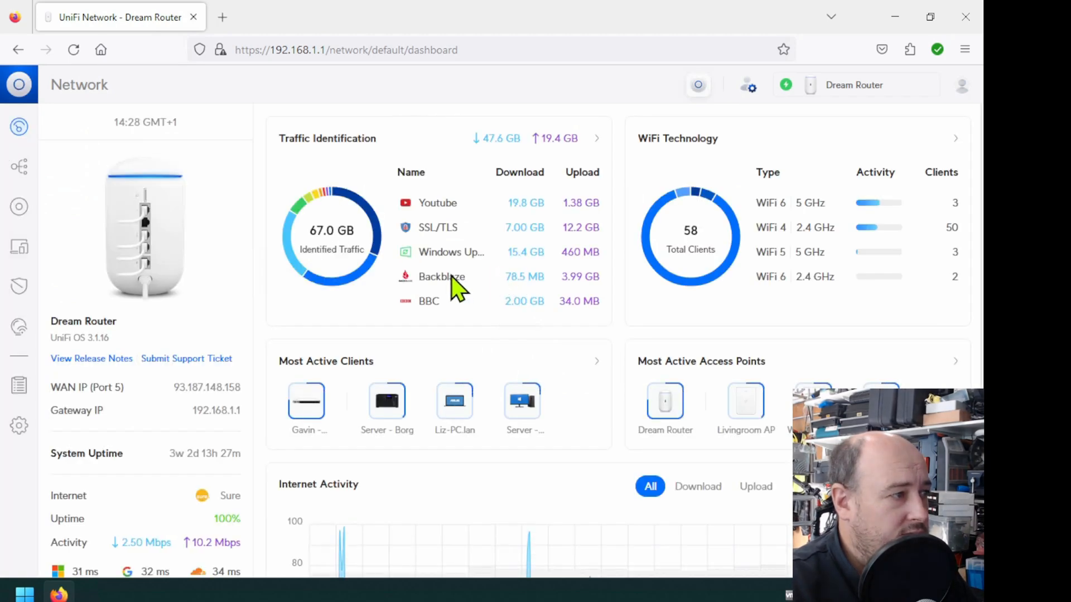
click(18, 166)
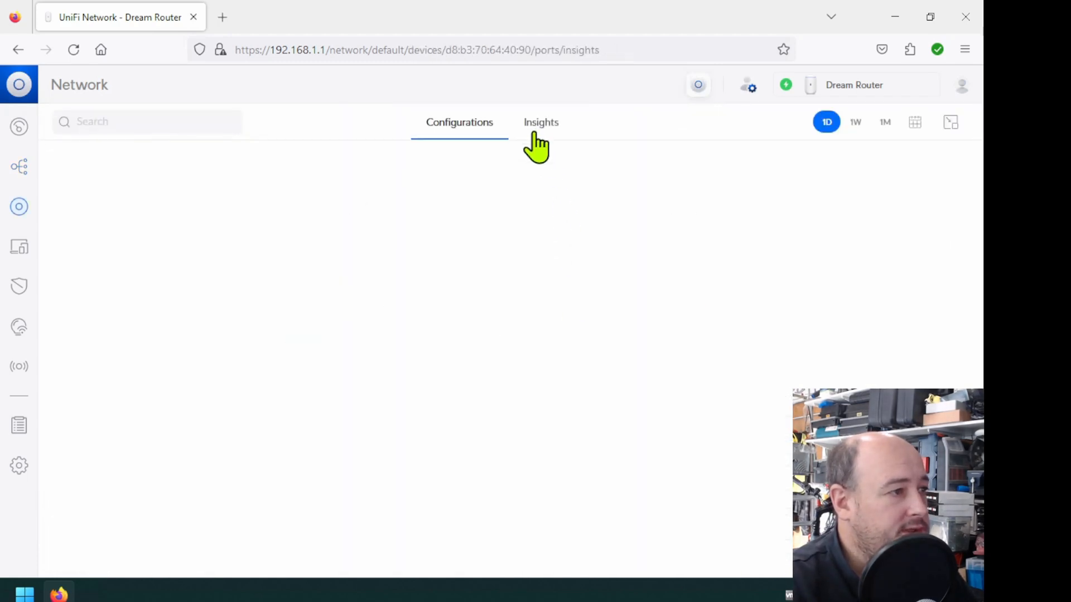
Step: Open the Dream Router's Insights tab and limit the PoE usage chart to Port 1
click(541, 122)
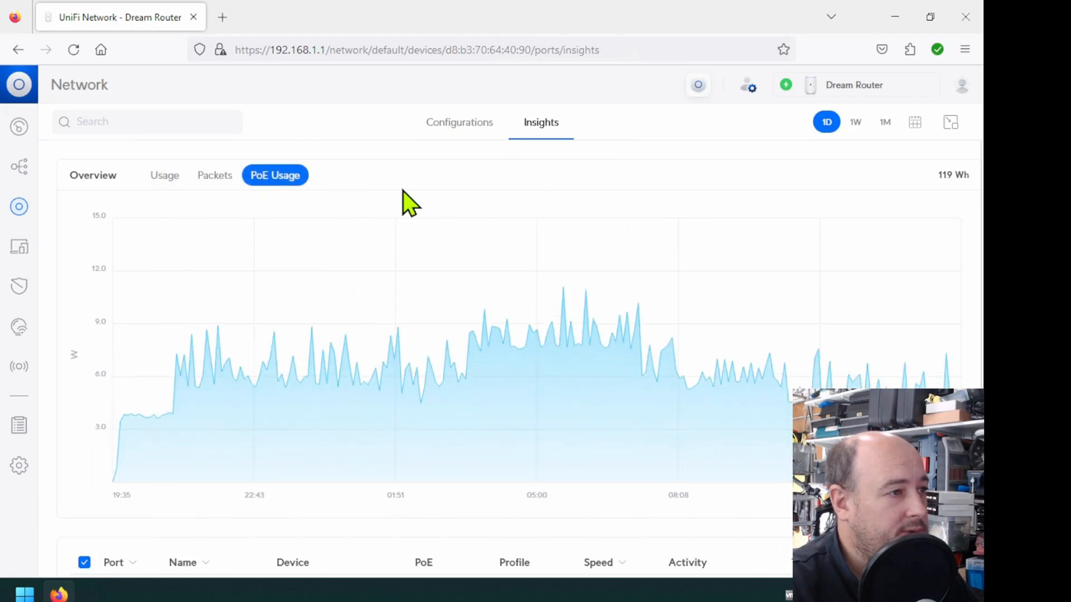
scroll(down, 3)
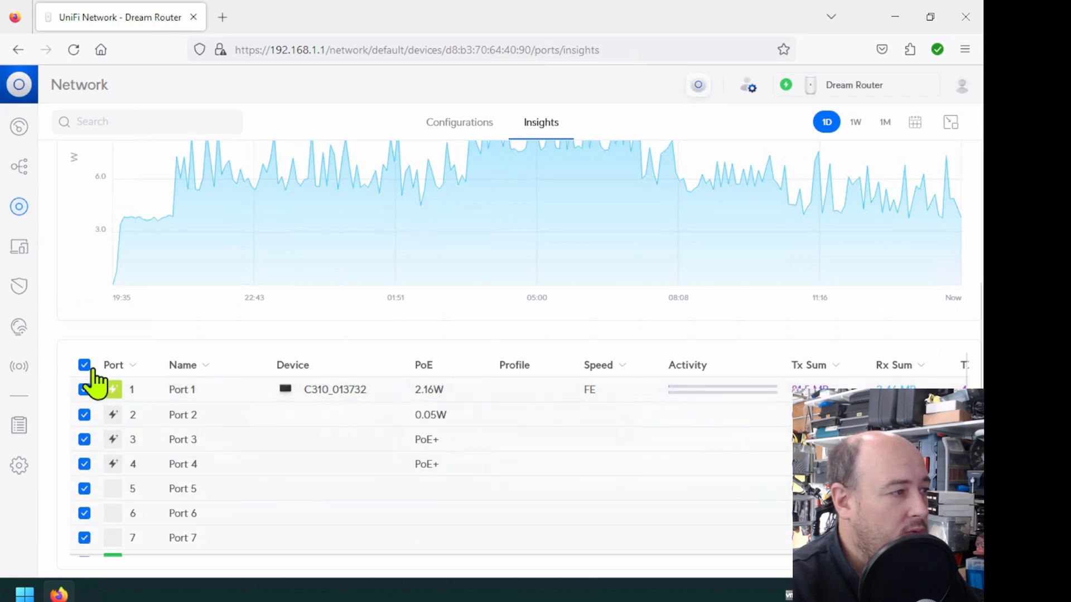
click(84, 365)
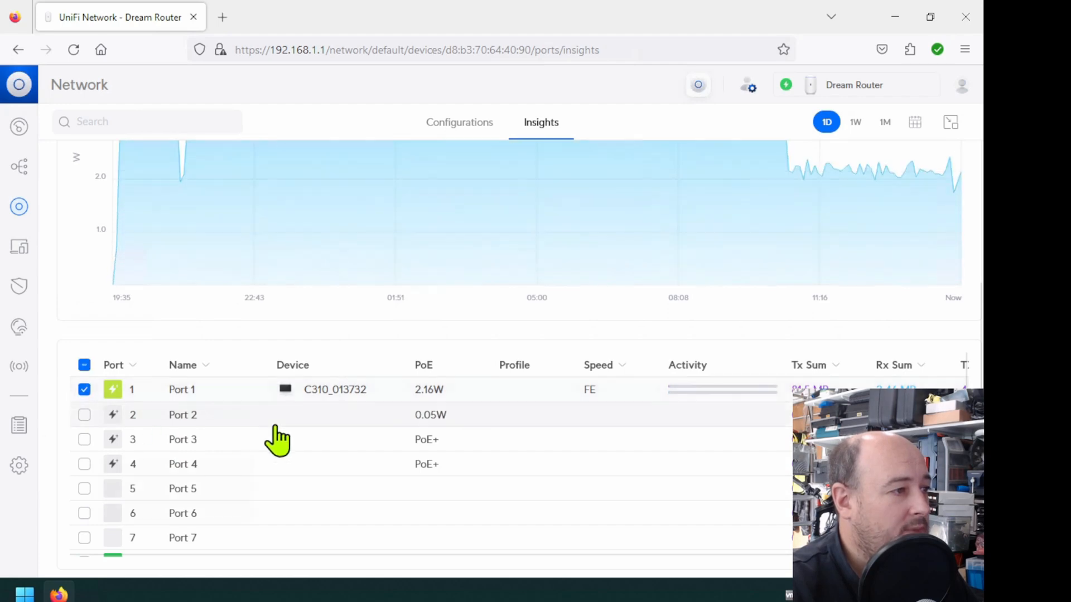
mouse_move(308, 413)
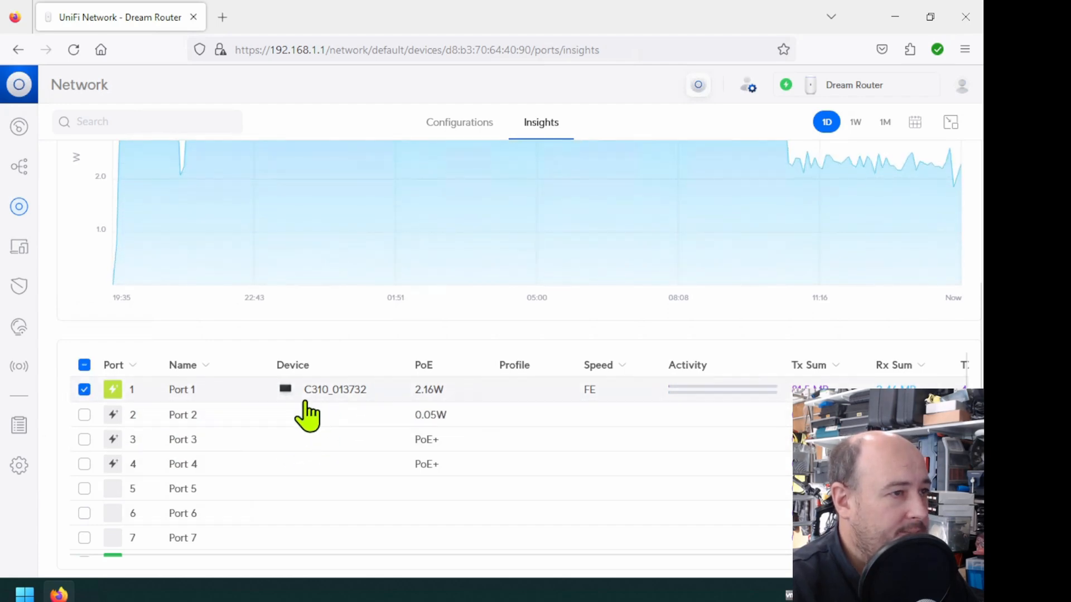
mouse_move(274, 413)
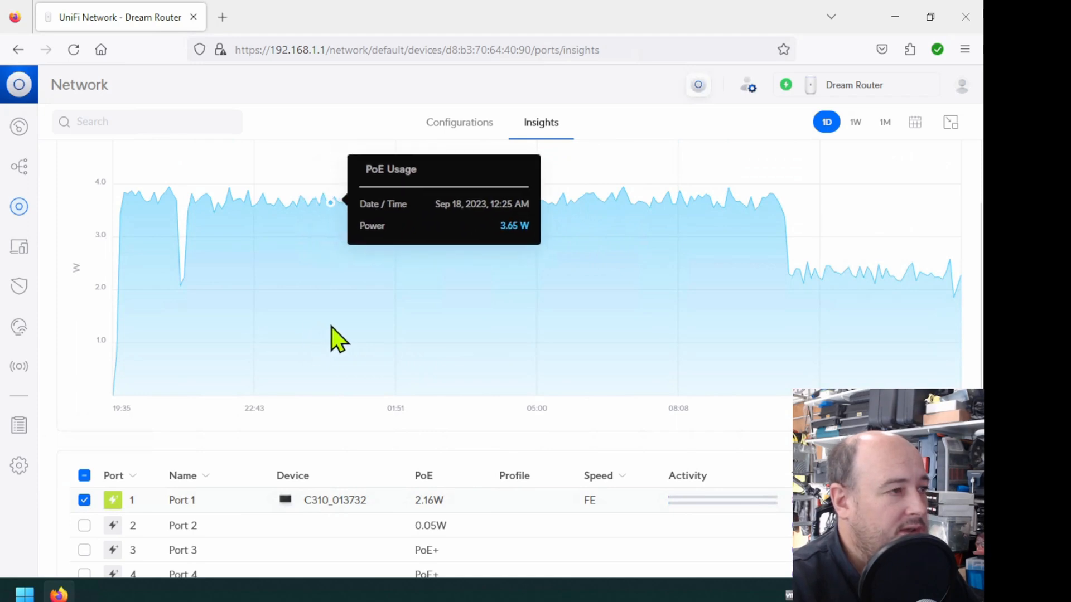
mouse_move(649, 426)
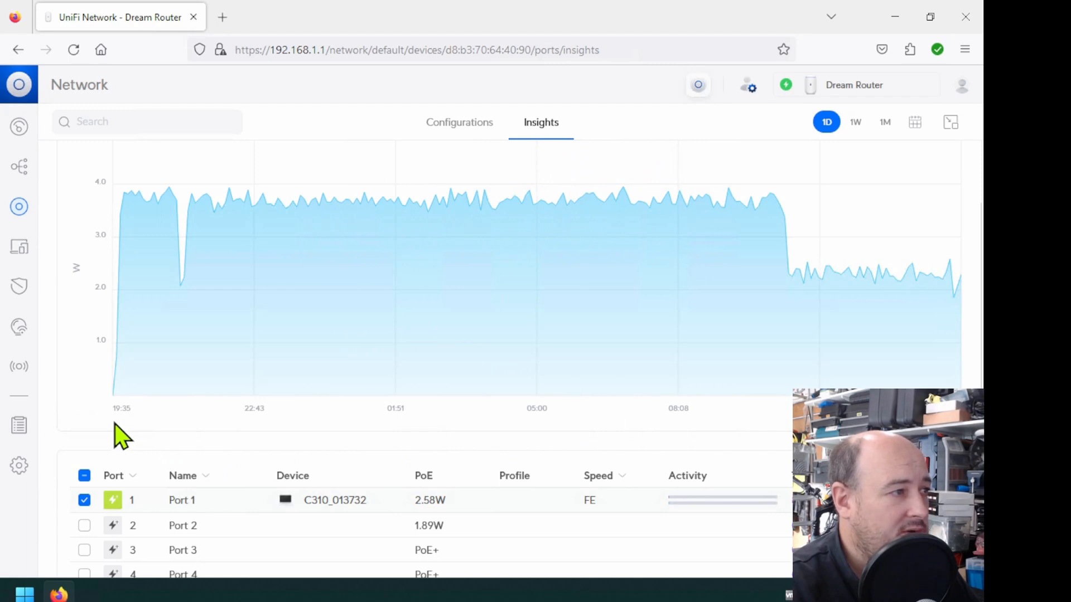
mouse_move(122, 295)
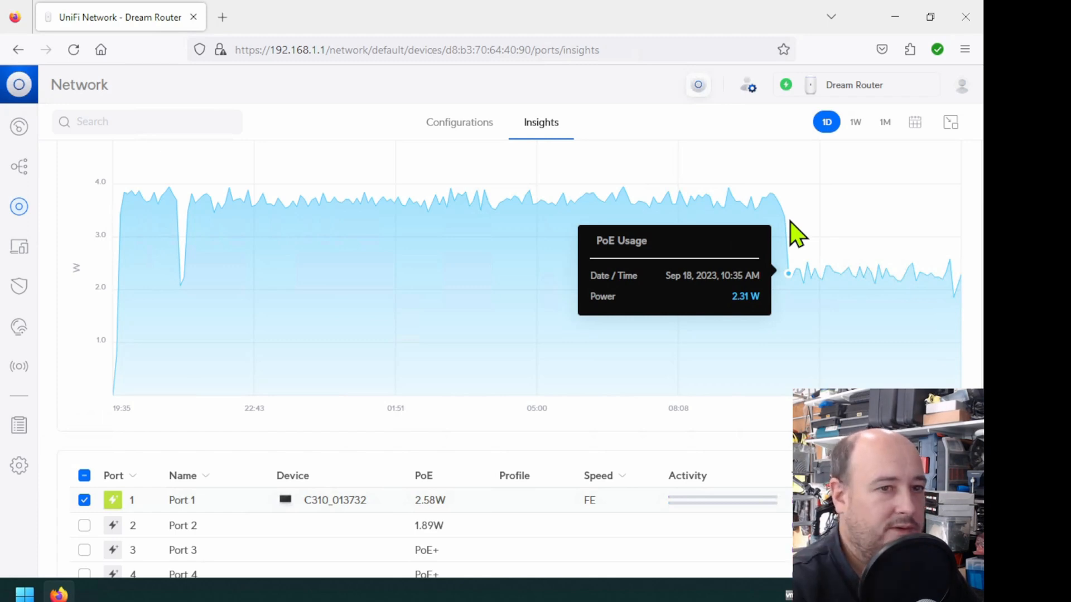
mouse_move(809, 253)
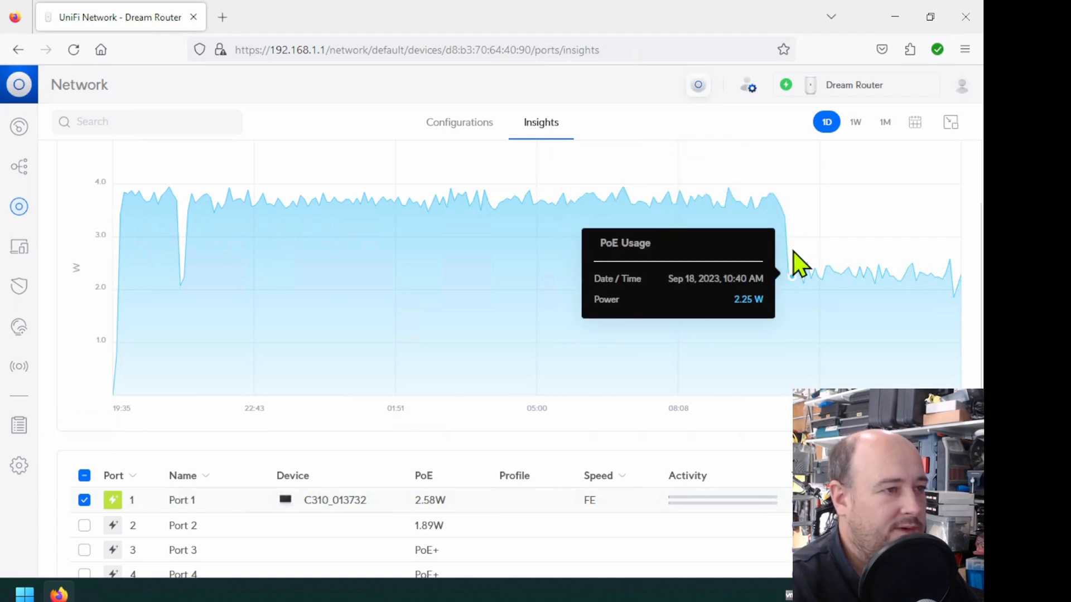
mouse_move(874, 280)
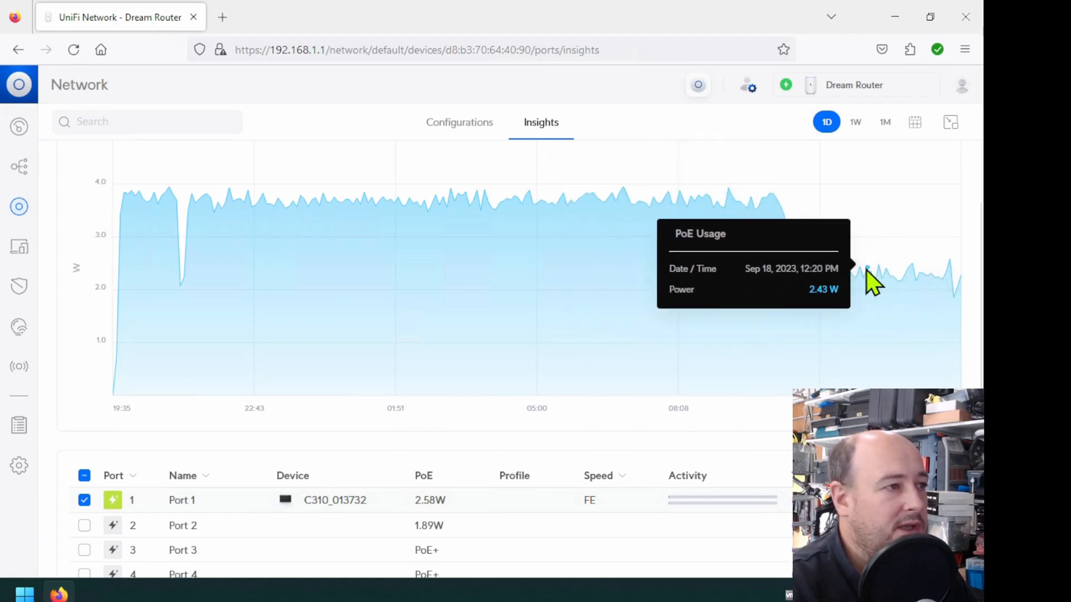
mouse_move(874, 280)
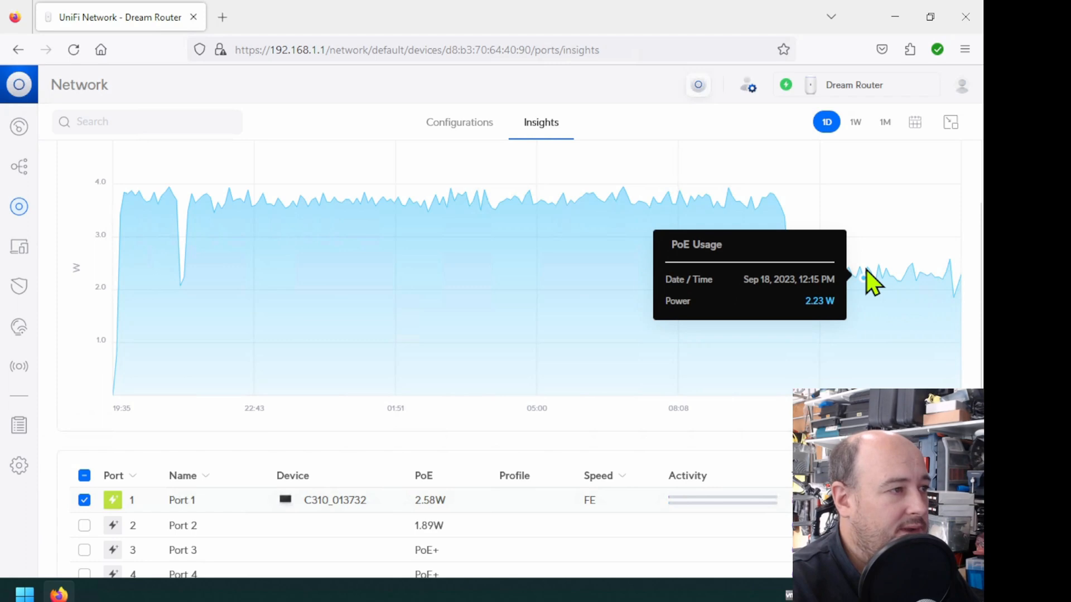
mouse_move(686, 248)
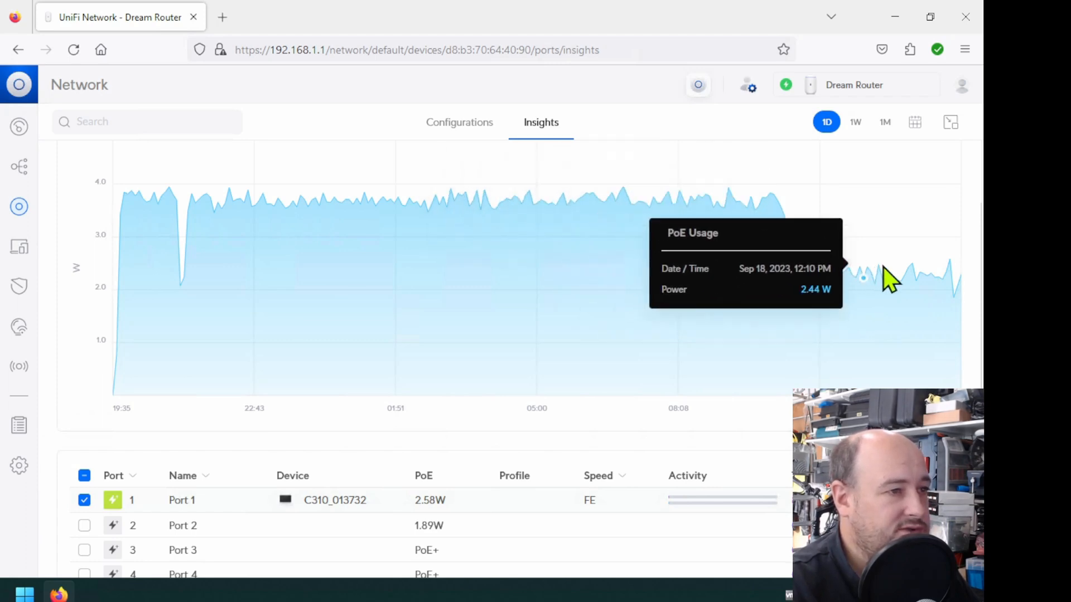
mouse_move(509, 235)
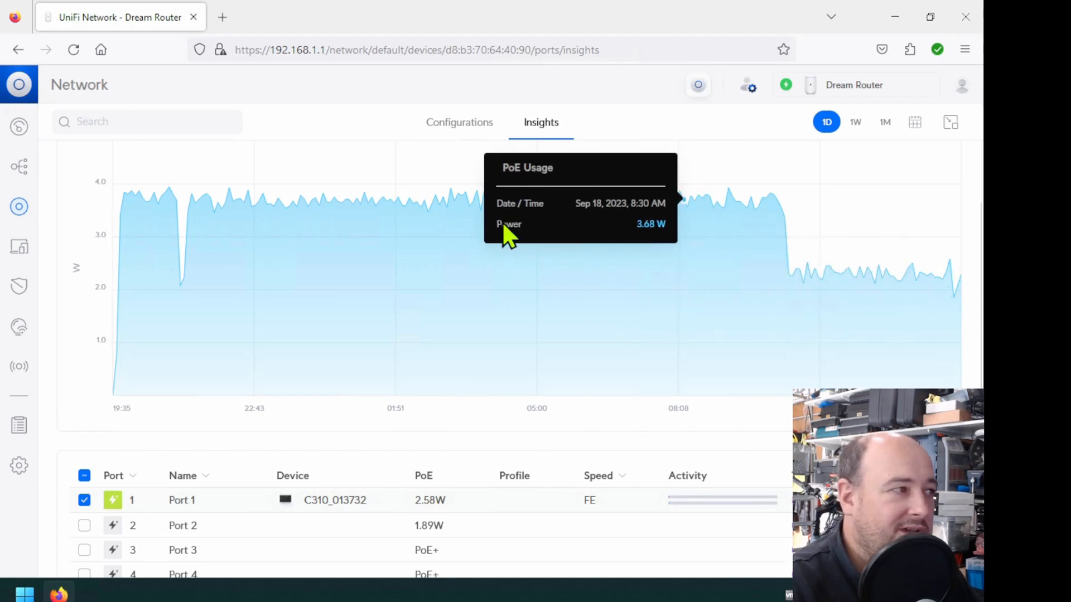
mouse_move(113, 201)
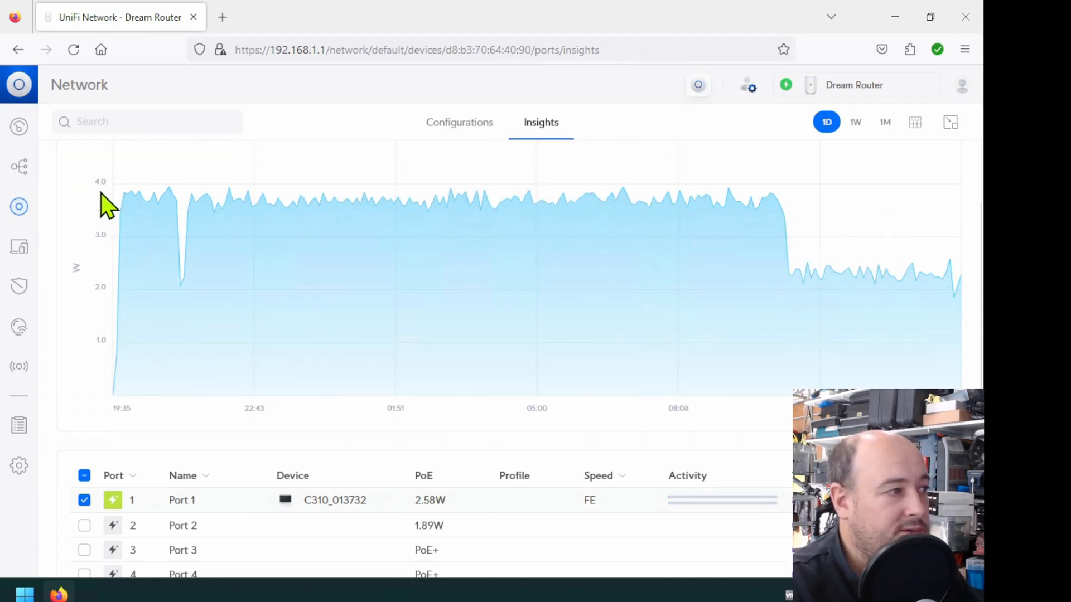
mouse_move(267, 205)
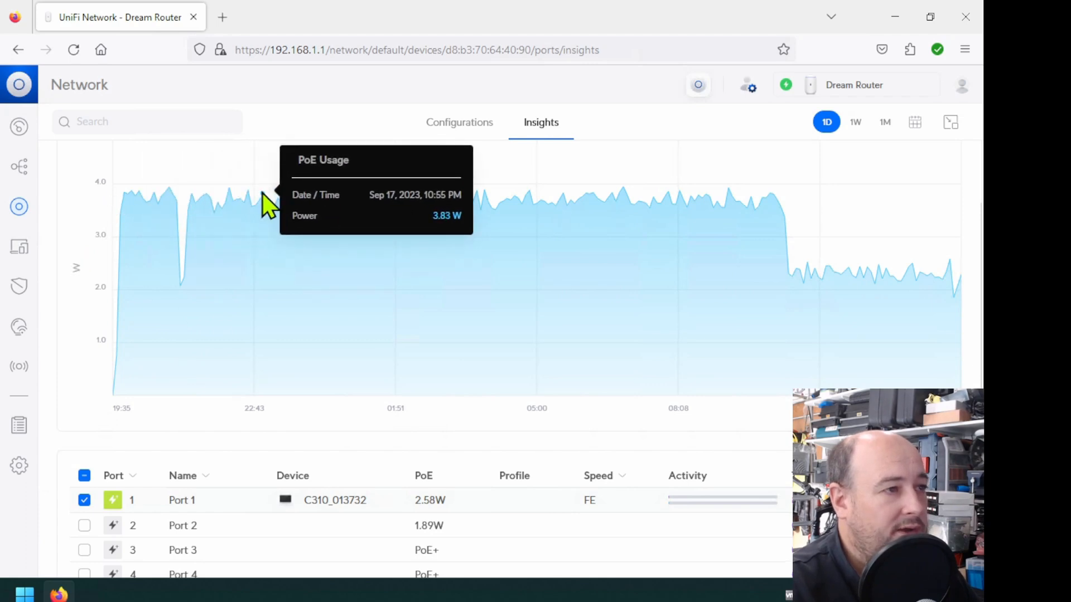
mouse_move(734, 198)
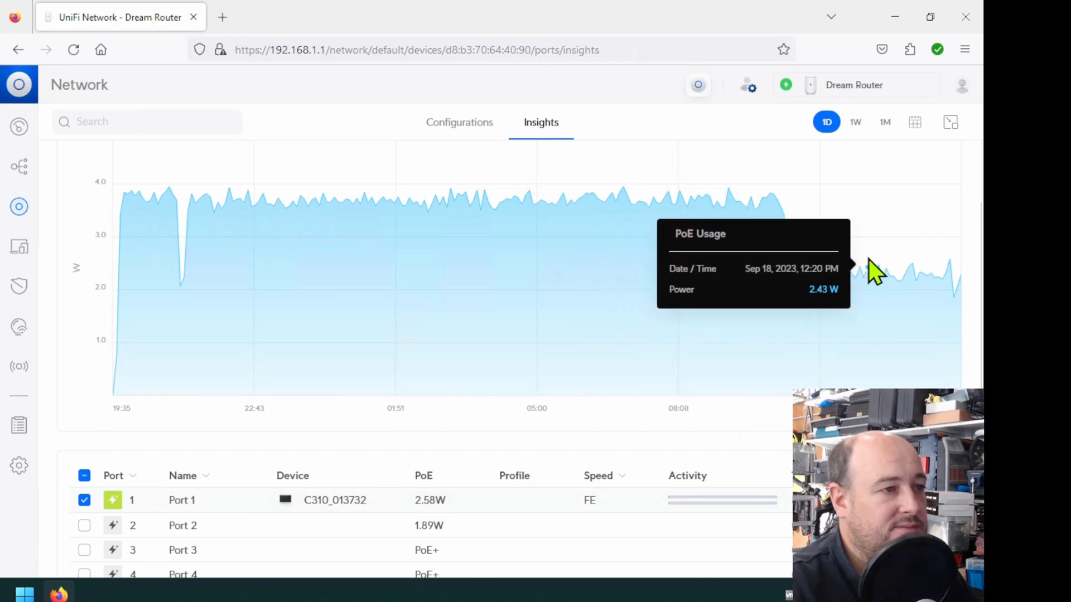
mouse_move(946, 283)
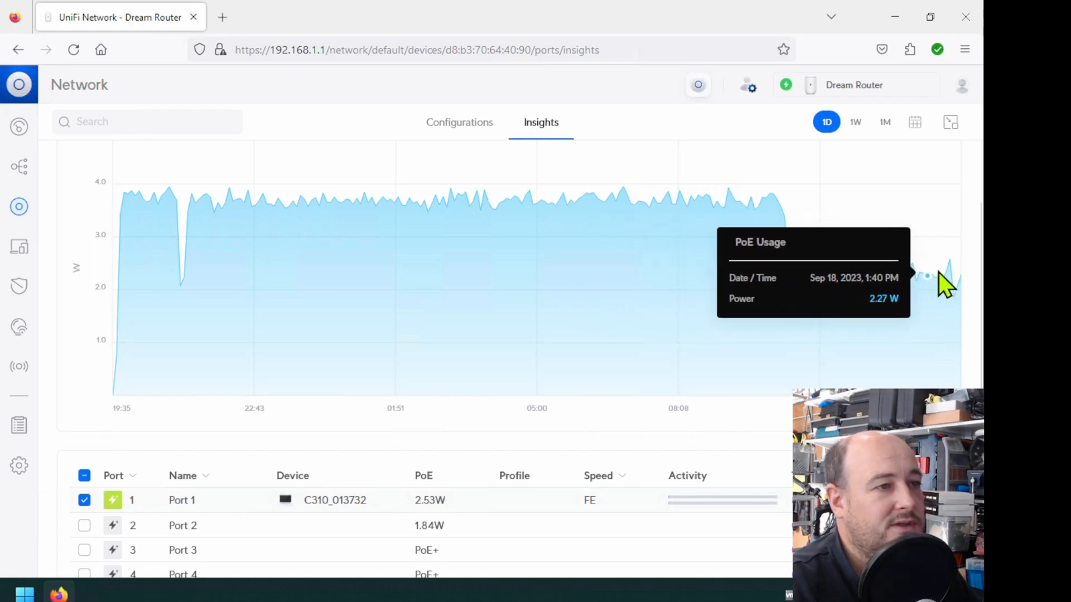
mouse_move(949, 273)
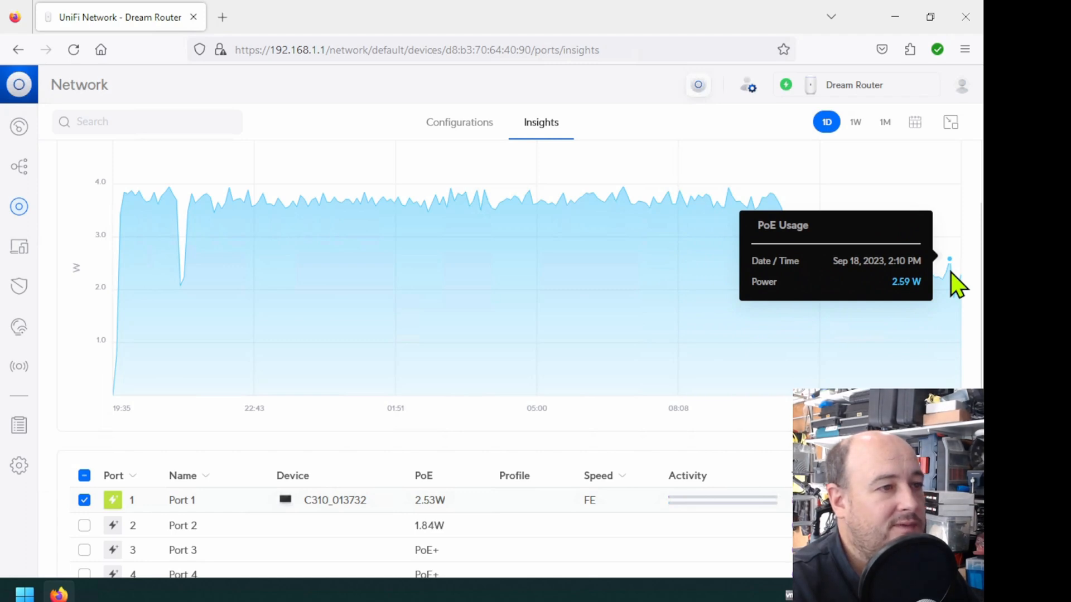
mouse_move(792, 273)
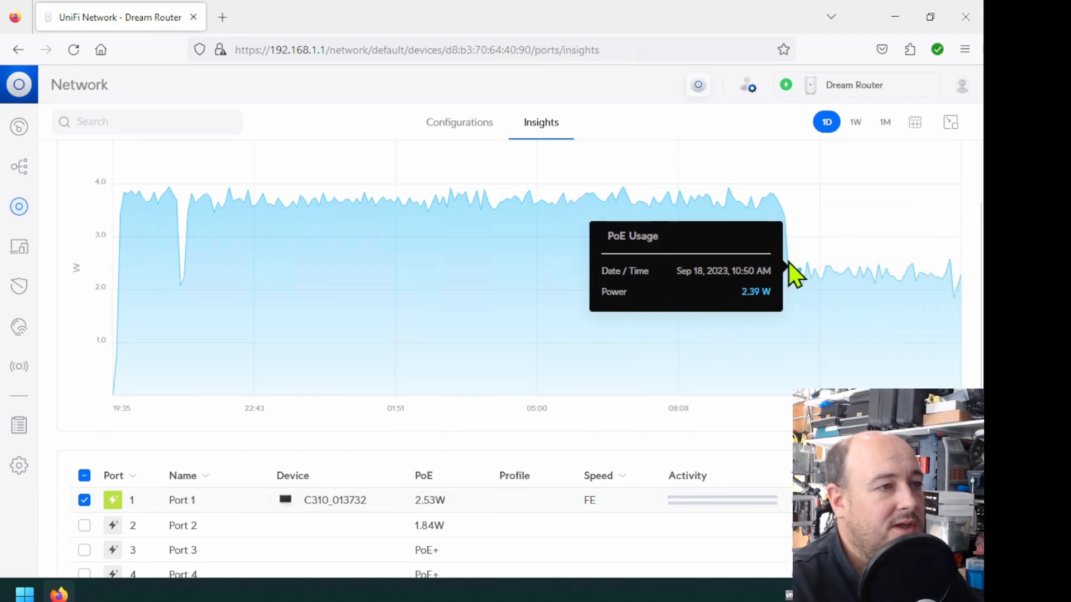
mouse_move(953, 280)
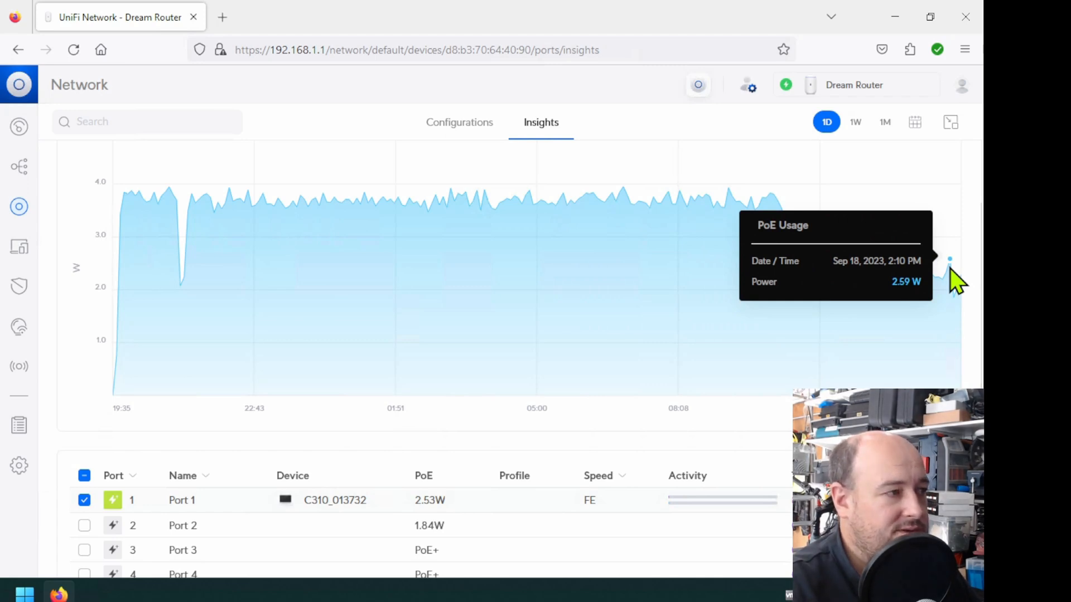
mouse_move(764, 270)
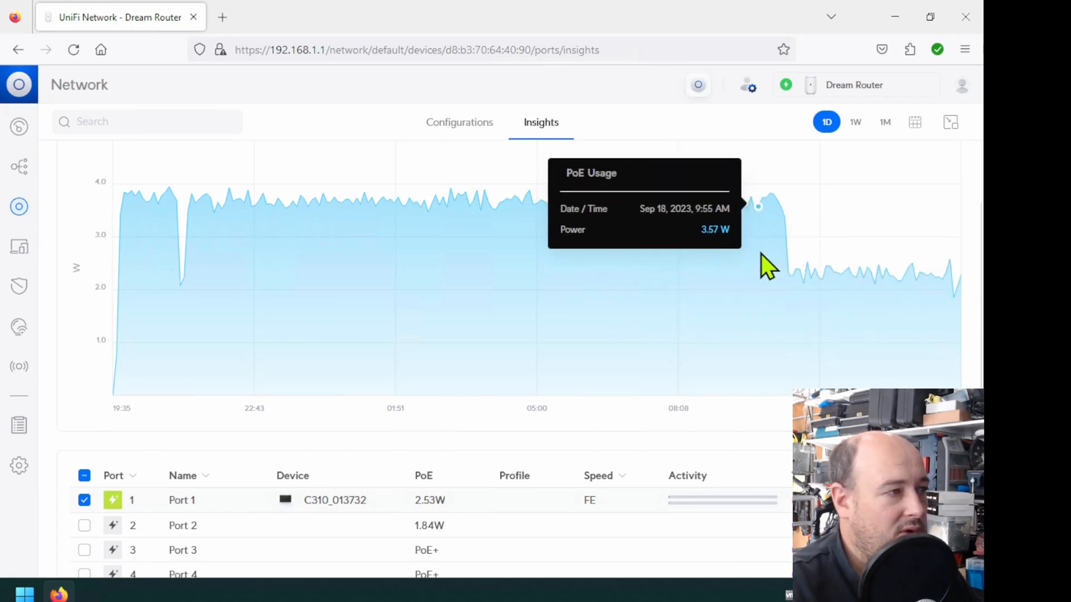
mouse_move(789, 270)
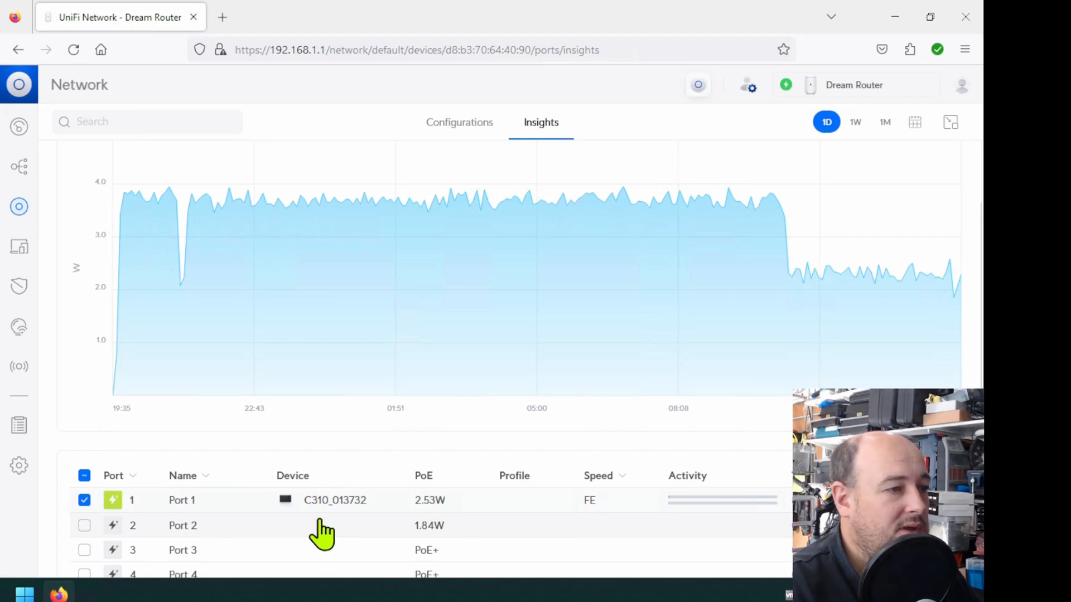
mouse_move(369, 543)
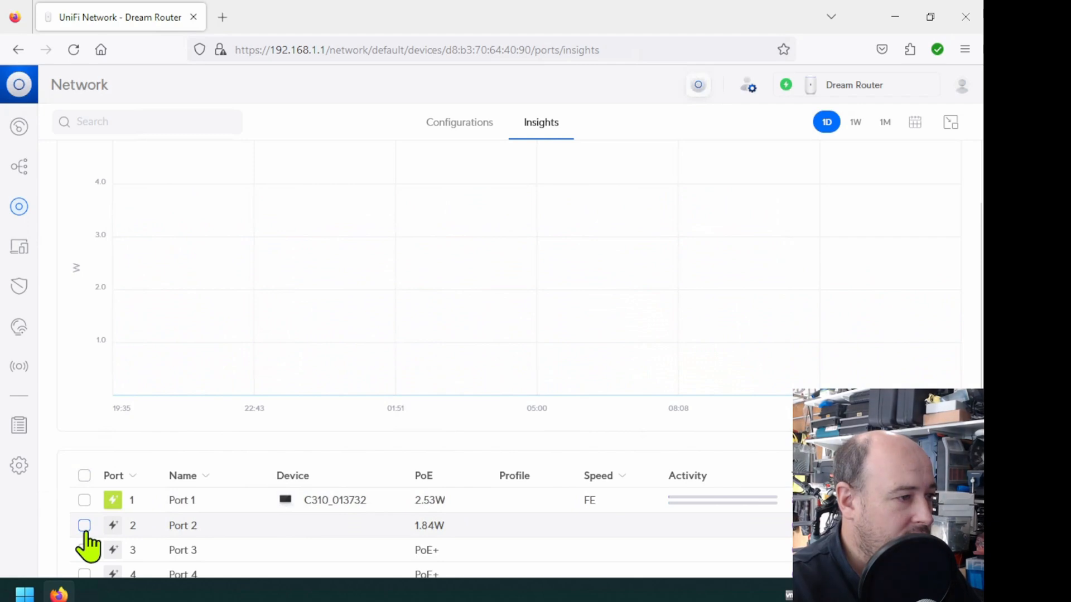
Step: Tick Port 2 so the one-day PoE usage chart plots only Port 2
click(84, 526)
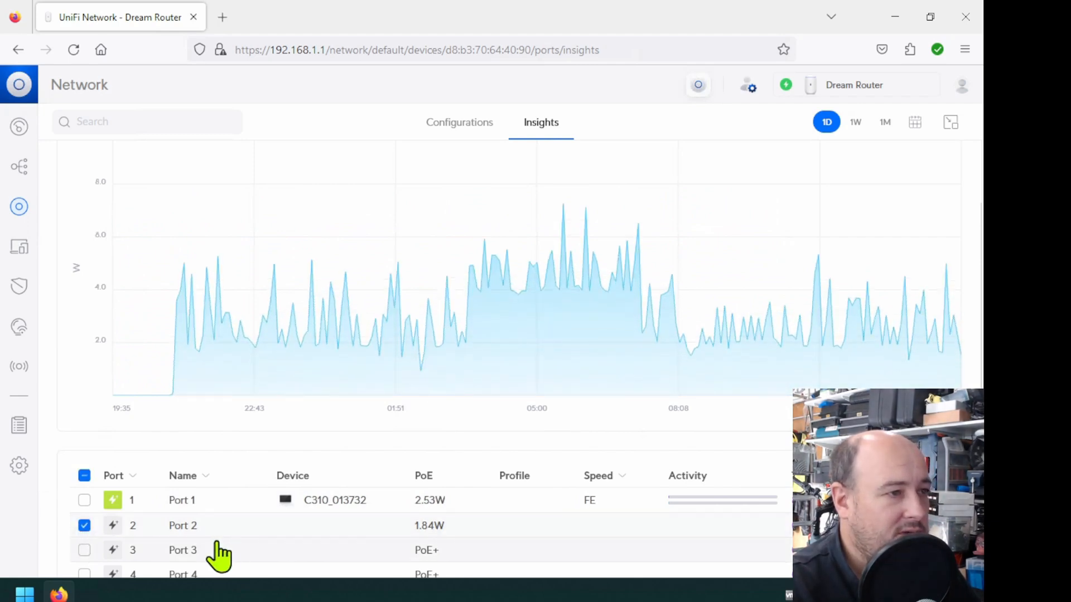
mouse_move(245, 503)
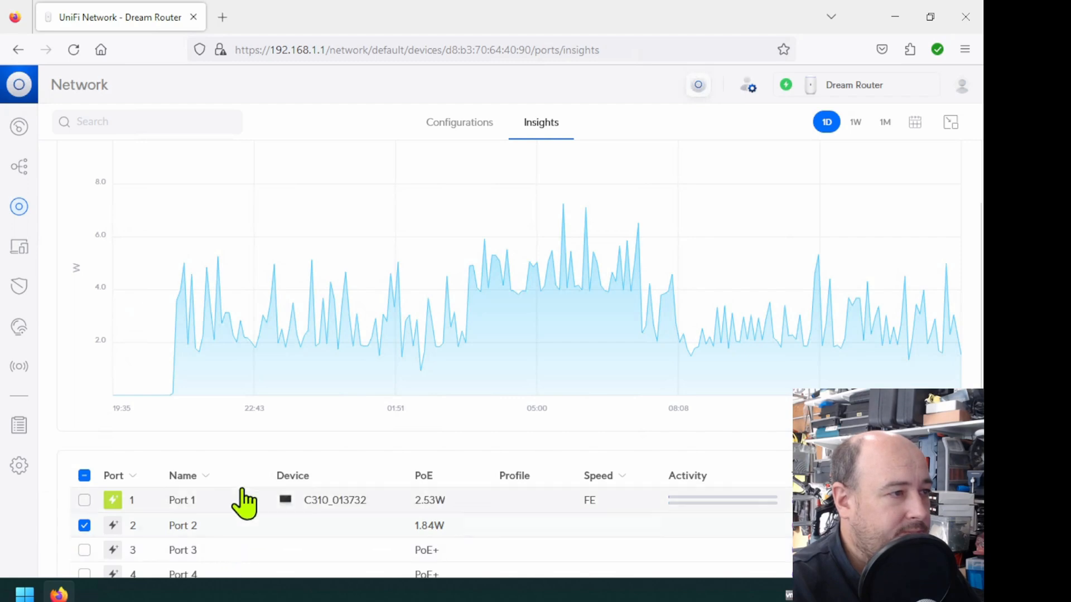
mouse_move(164, 475)
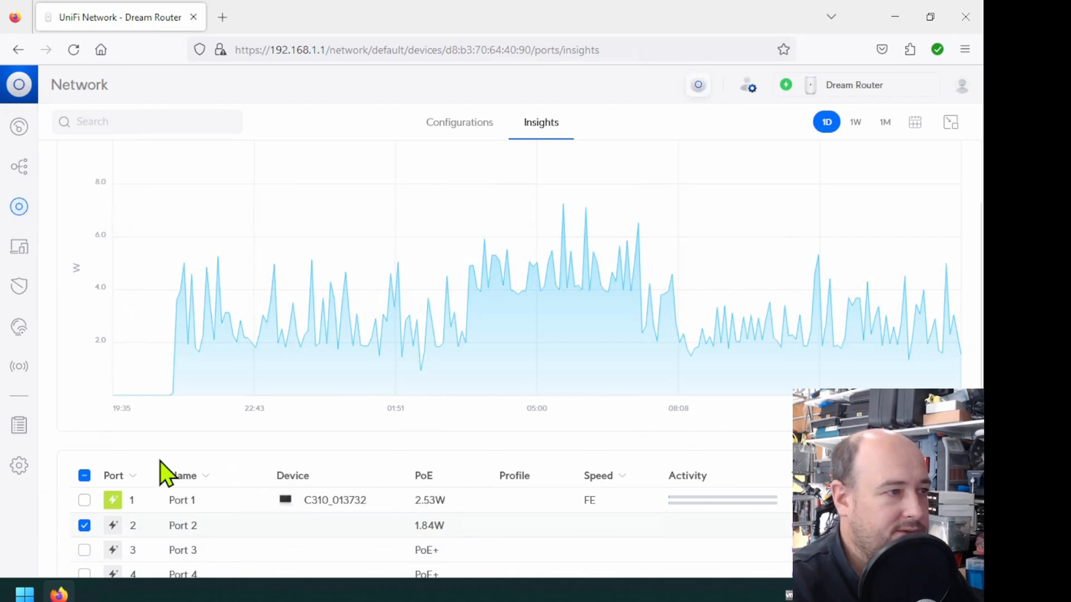
mouse_move(68, 437)
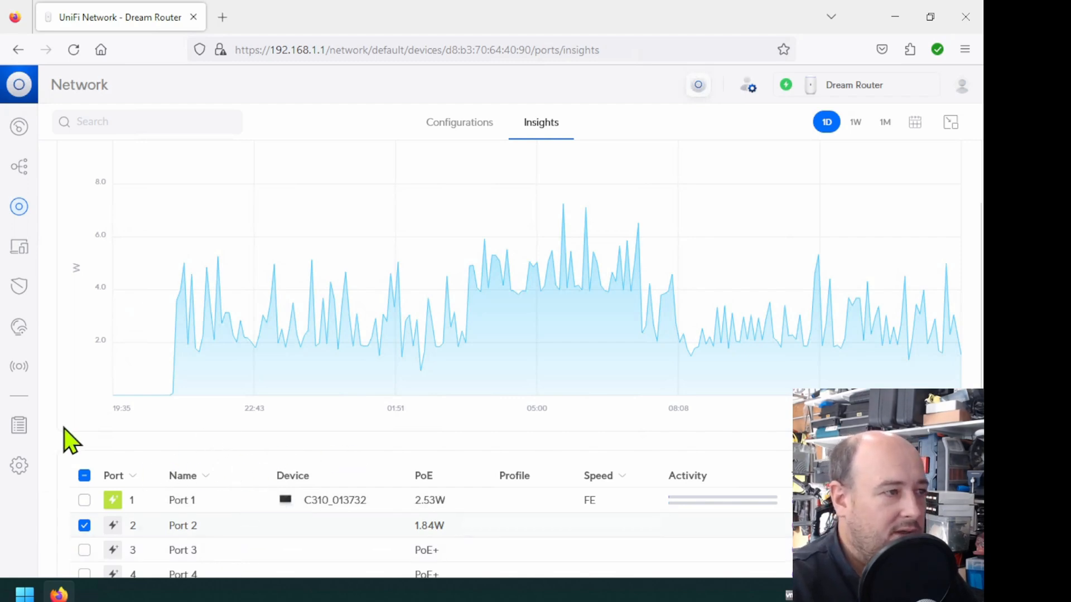
mouse_move(225, 437)
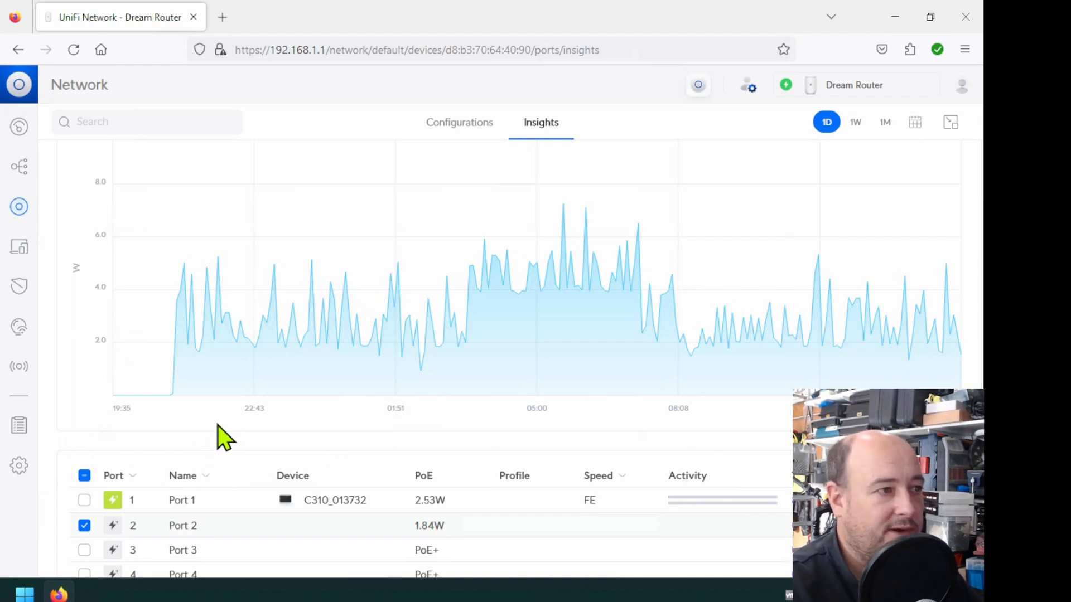
mouse_move(246, 415)
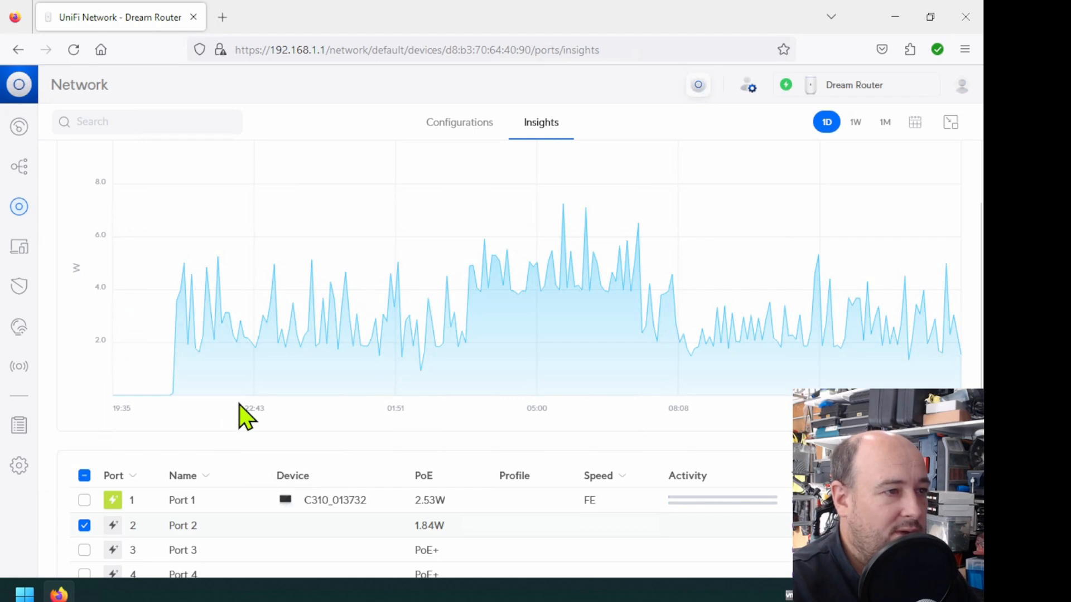
mouse_move(354, 345)
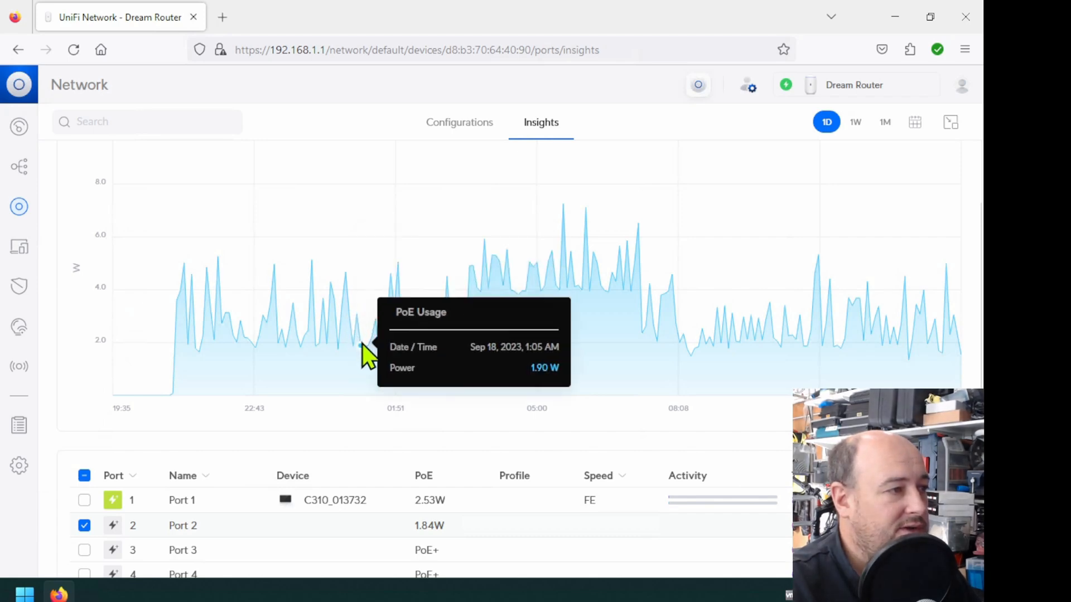
mouse_move(191, 352)
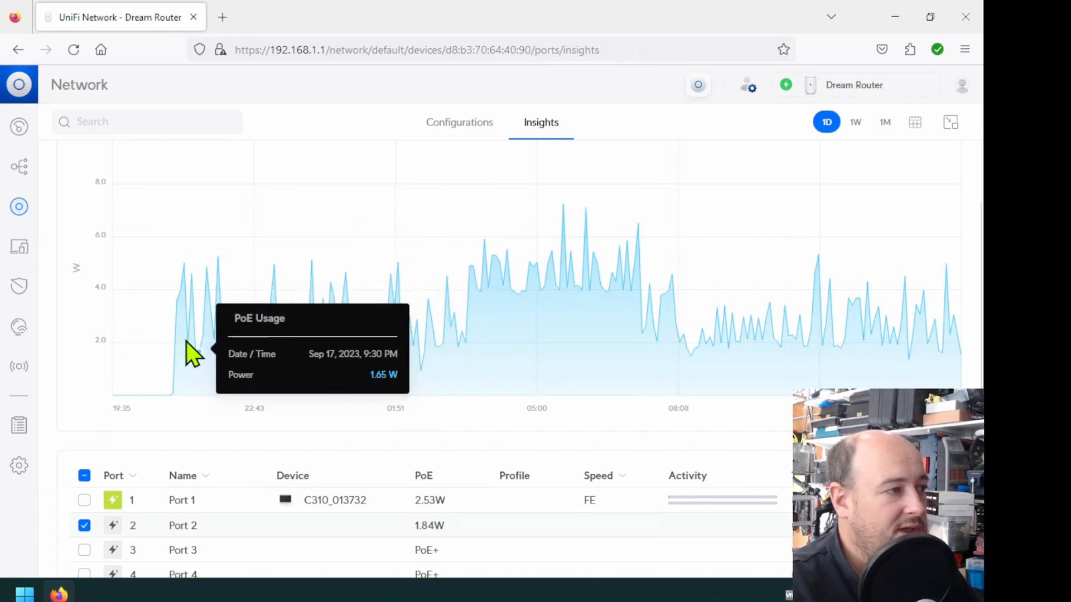
mouse_move(372, 359)
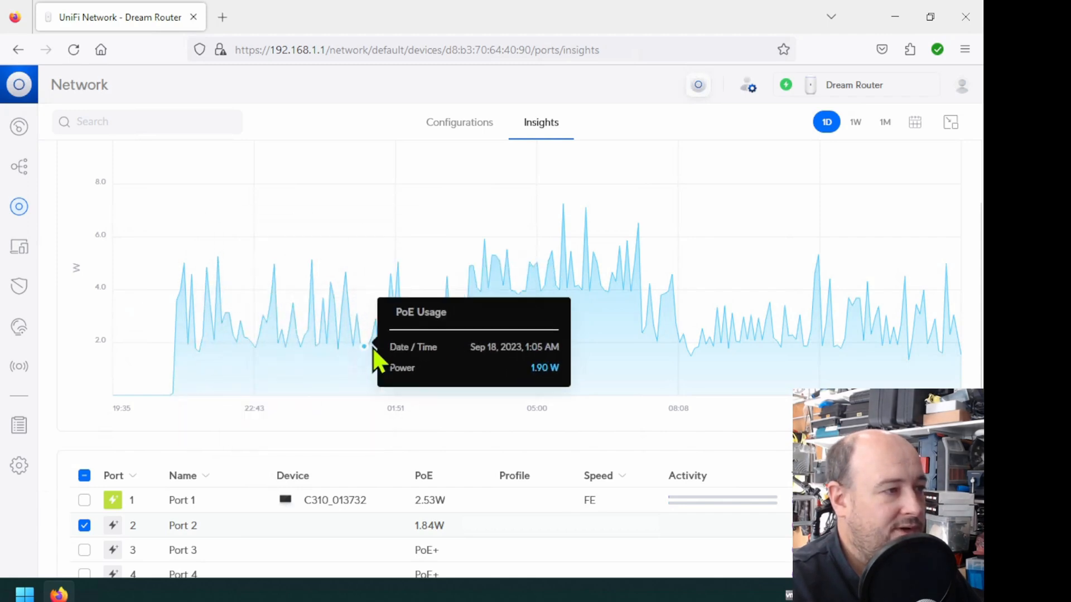
mouse_move(468, 348)
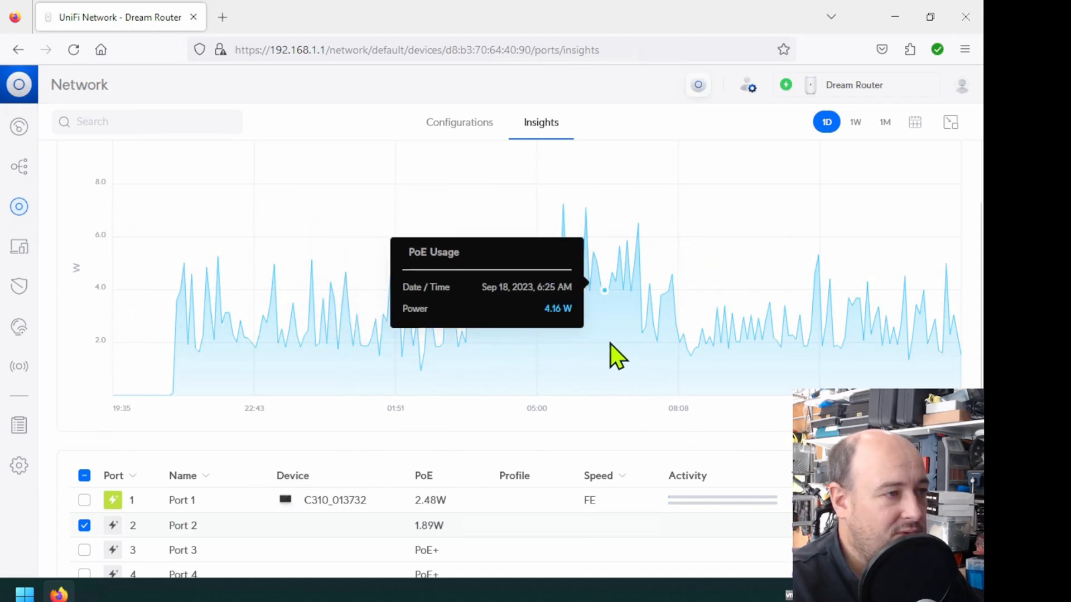
mouse_move(659, 358)
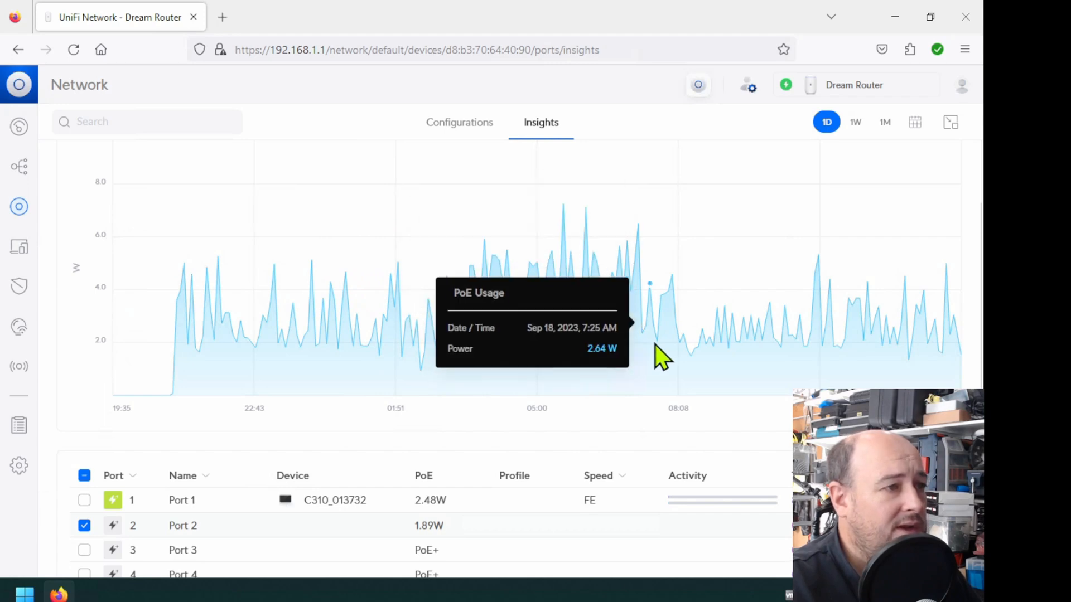
mouse_move(669, 365)
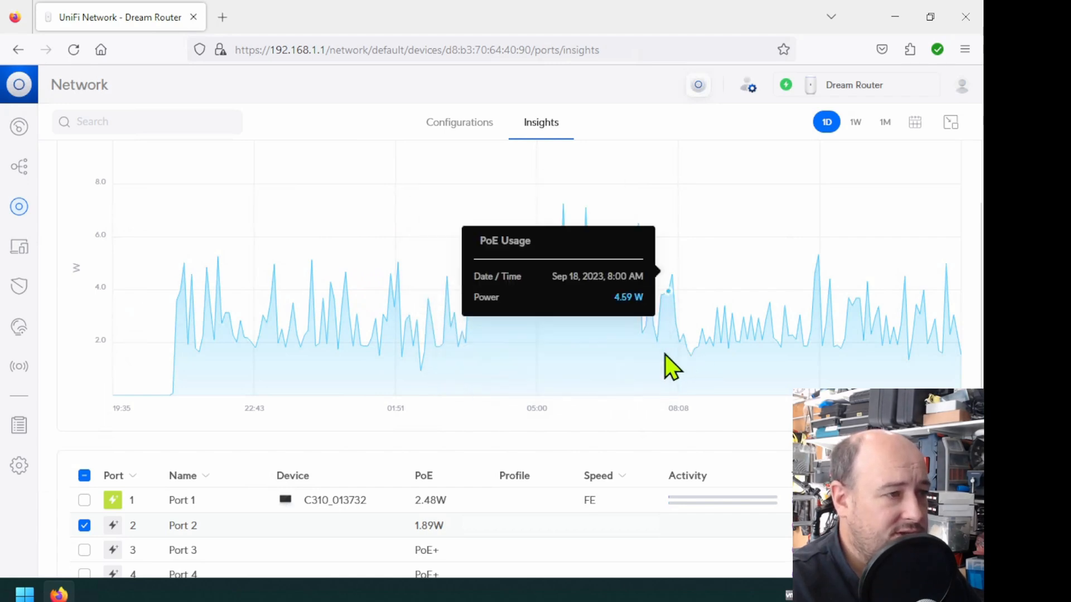
mouse_move(751, 369)
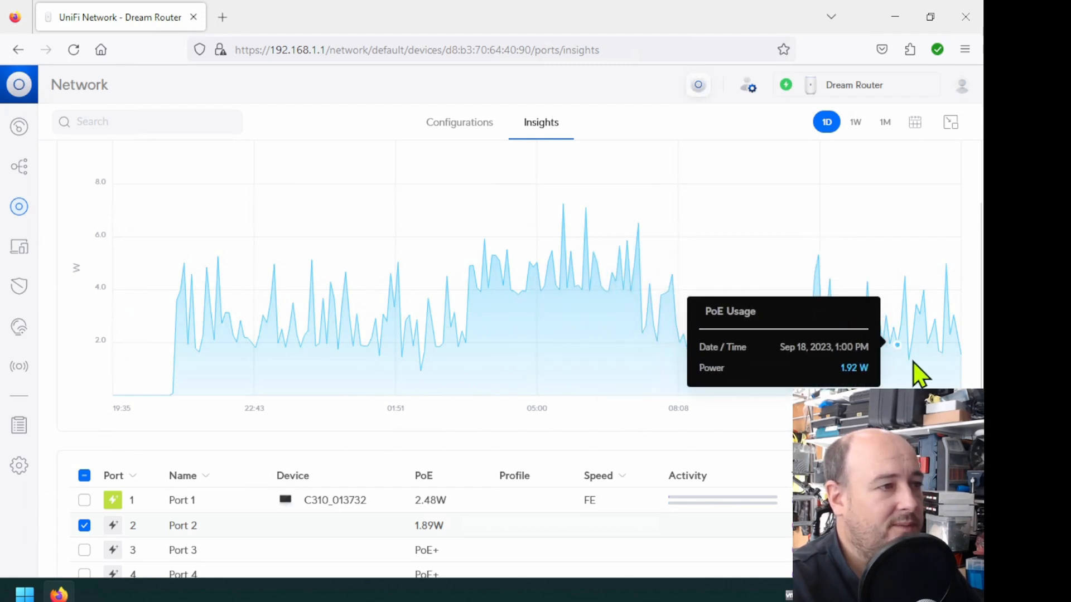
mouse_move(589, 243)
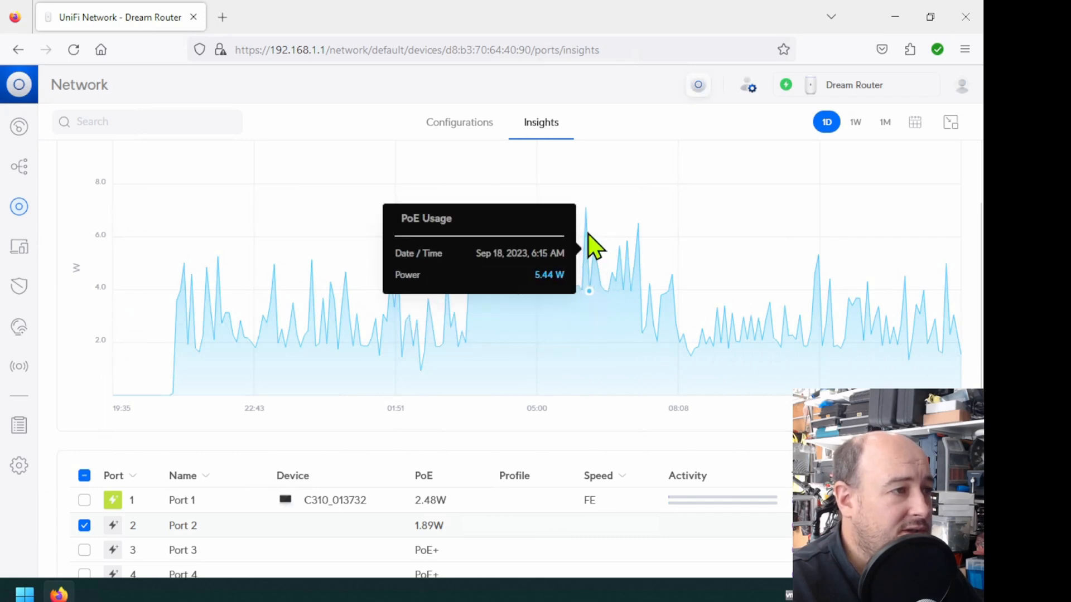
mouse_move(563, 232)
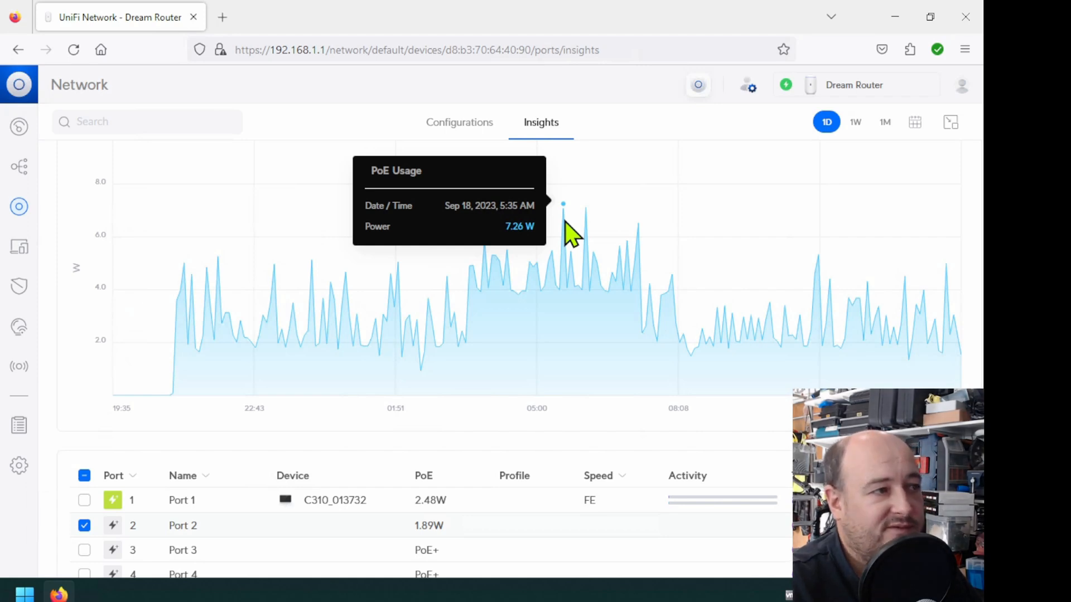
mouse_move(578, 250)
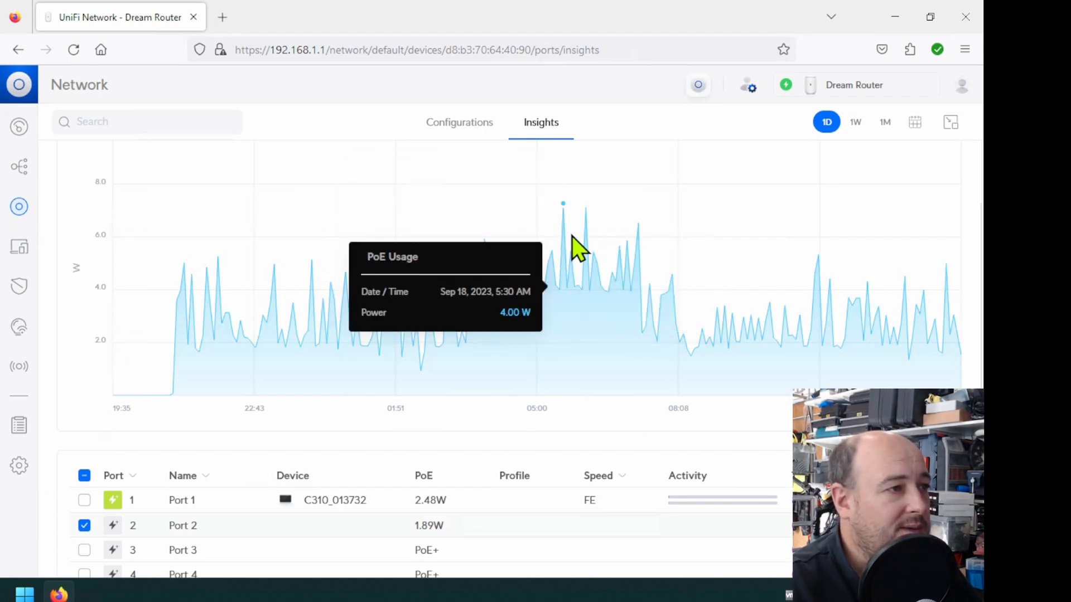
mouse_move(586, 235)
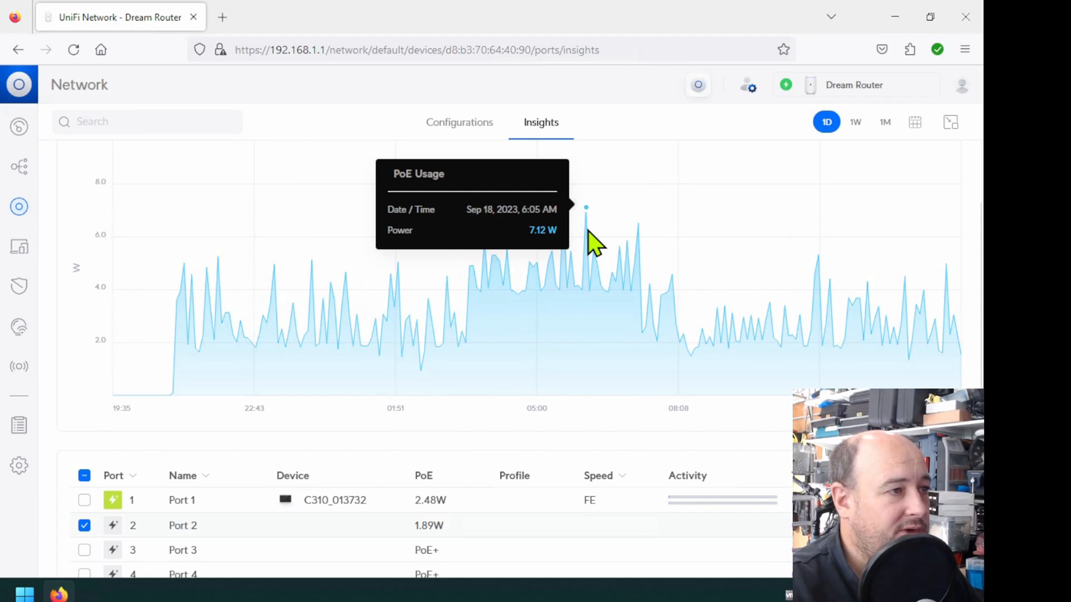
mouse_move(563, 243)
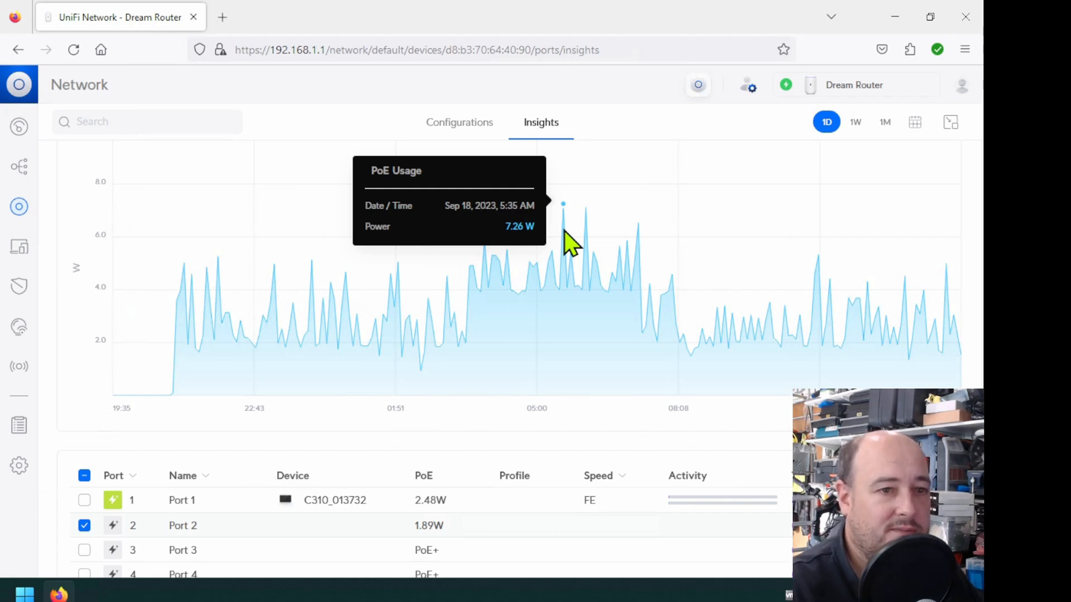
mouse_move(796, 340)
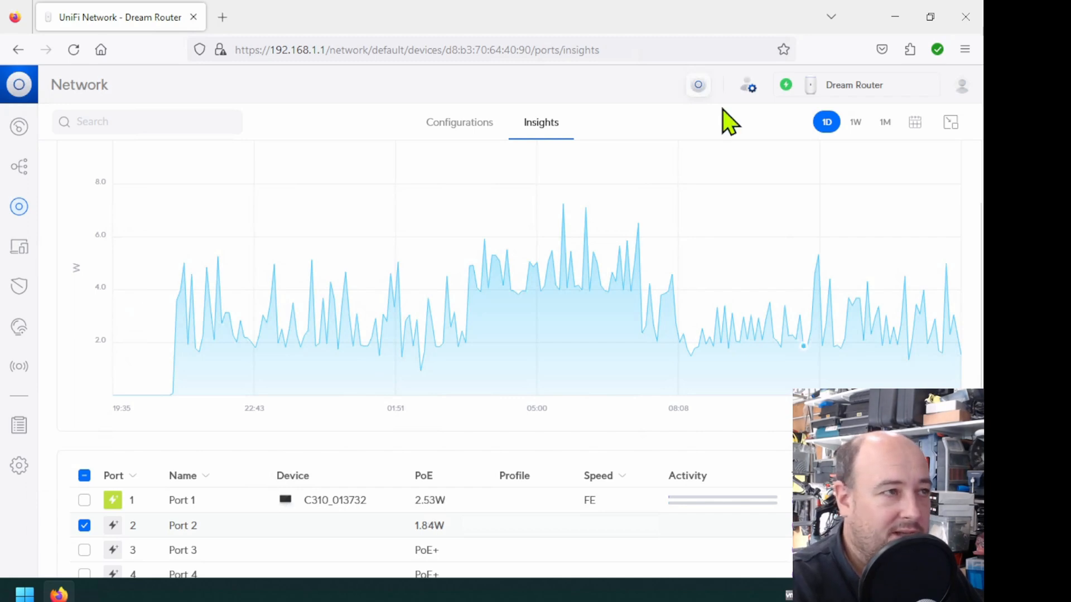
mouse_move(673, 6)
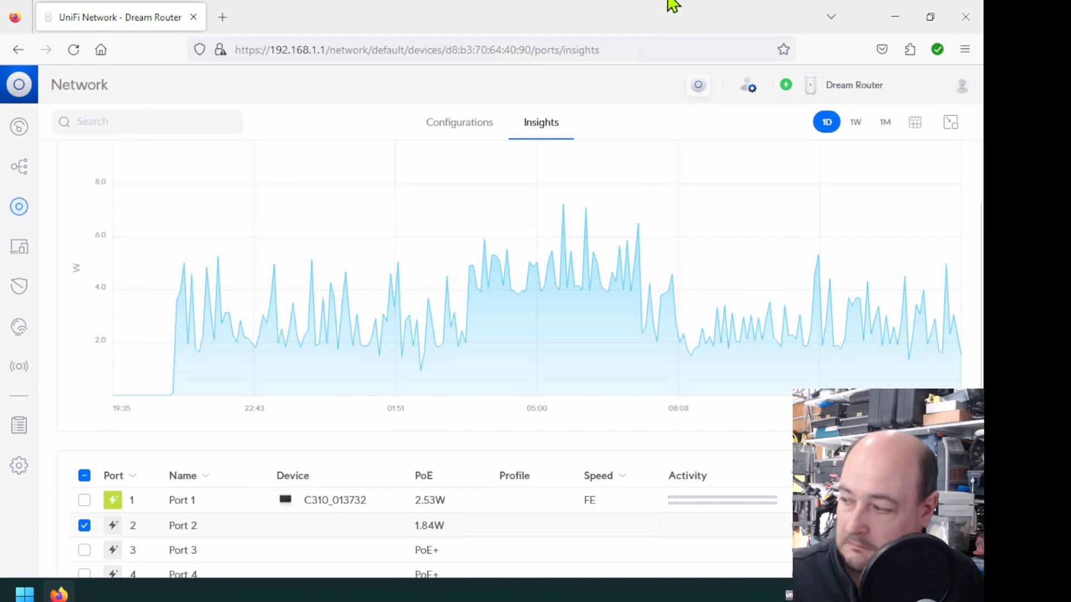